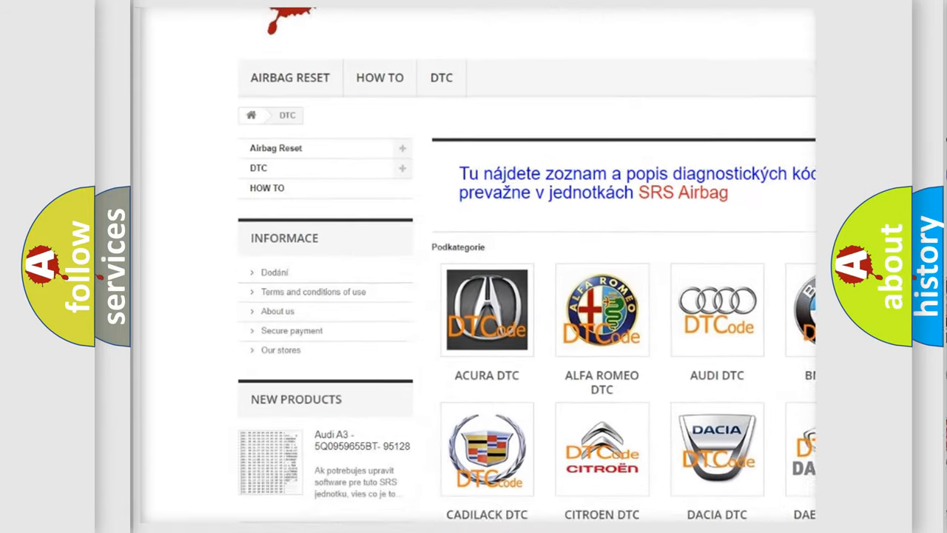
scroll(down, 3)
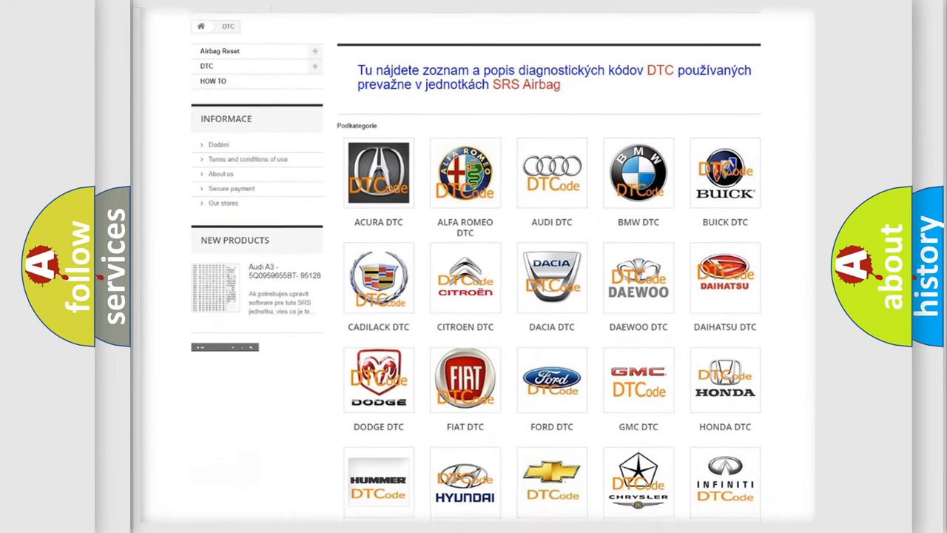
scroll(down, 3)
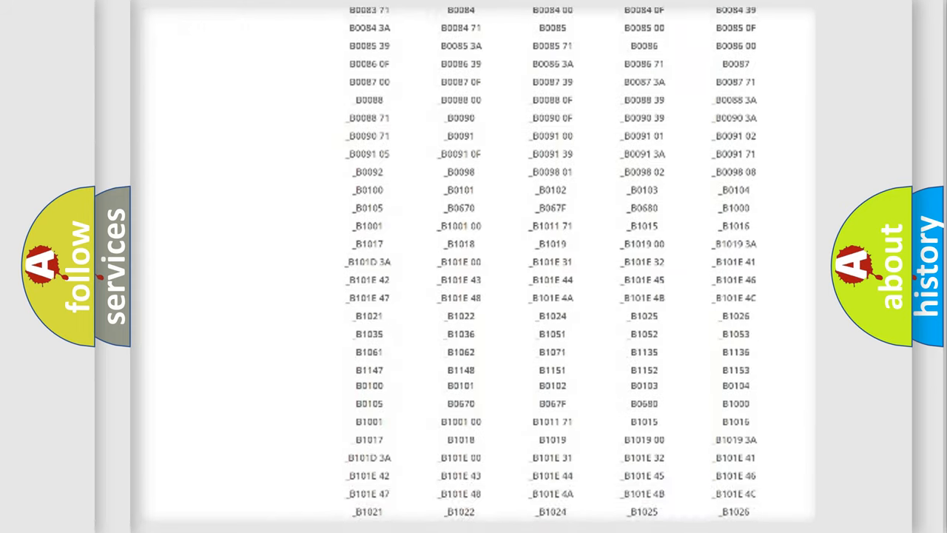
scroll(up, 3)
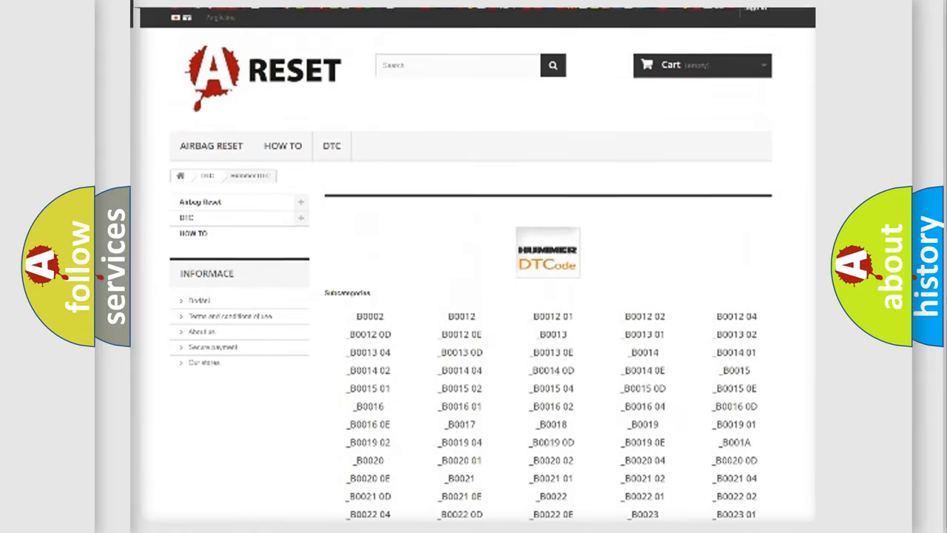